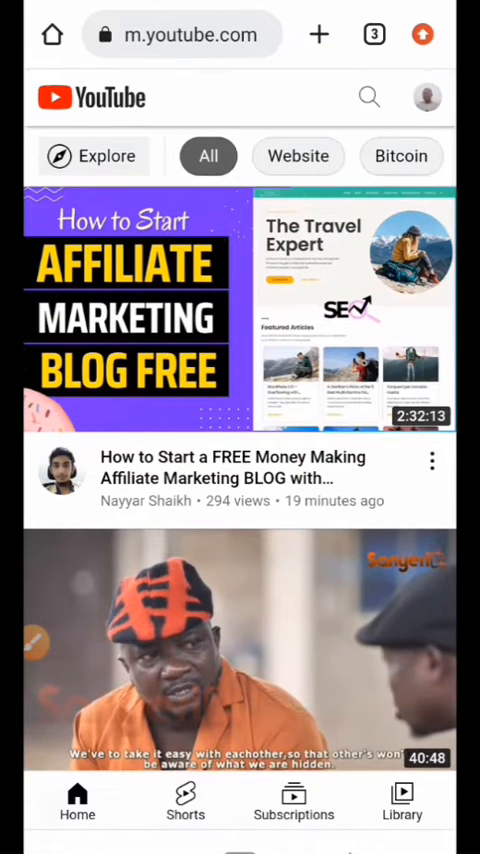
Step: Scroll the settings page to bring the History & privacy options into view
{"action": "scroll", "scroll_direction": "down", "scroll_amount": 3}
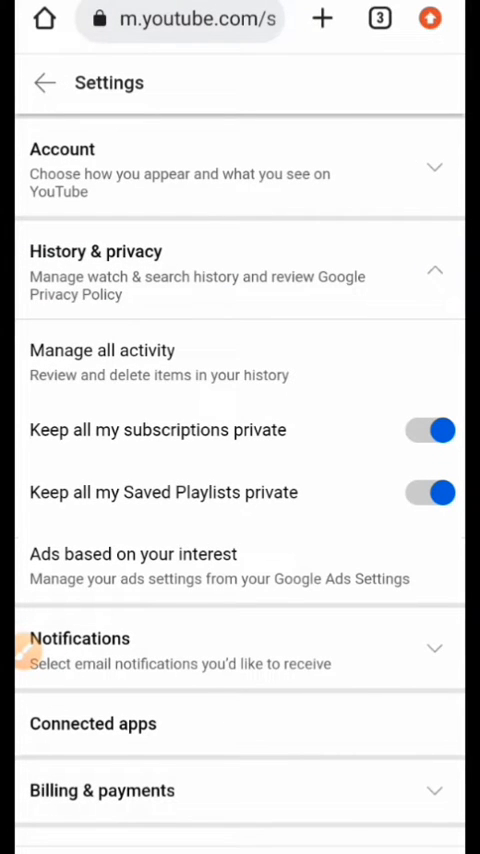
Step: Switch 'Keep all my subscriptions private' off under History & privacy
{"action": "scroll", "scroll_direction": "down", "scroll_amount": 3}
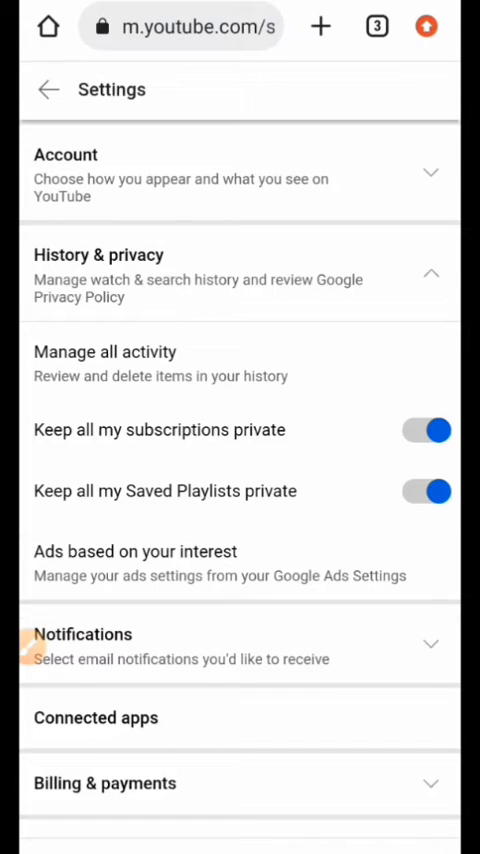
{"action": "left_click", "coordinate": [428, 430]}
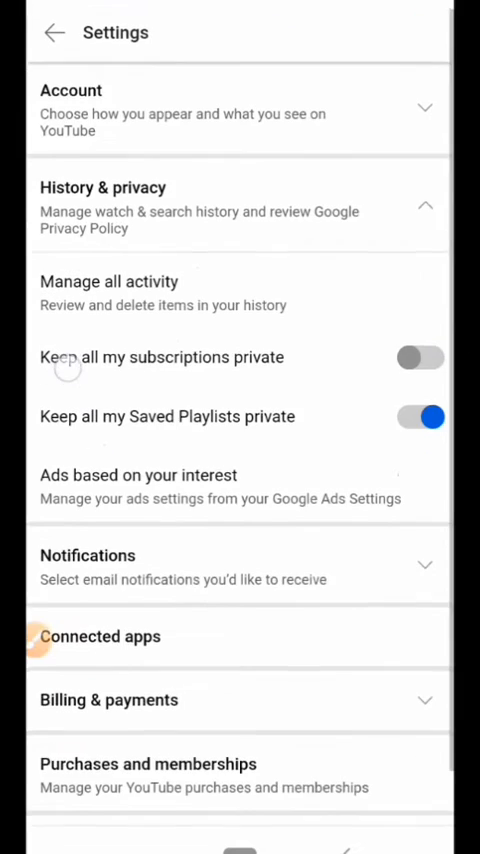
Step: Switch 'Keep all my subscriptions private' back on and let the change save
{"action": "scroll", "scroll_direction": "down", "scroll_amount": 3}
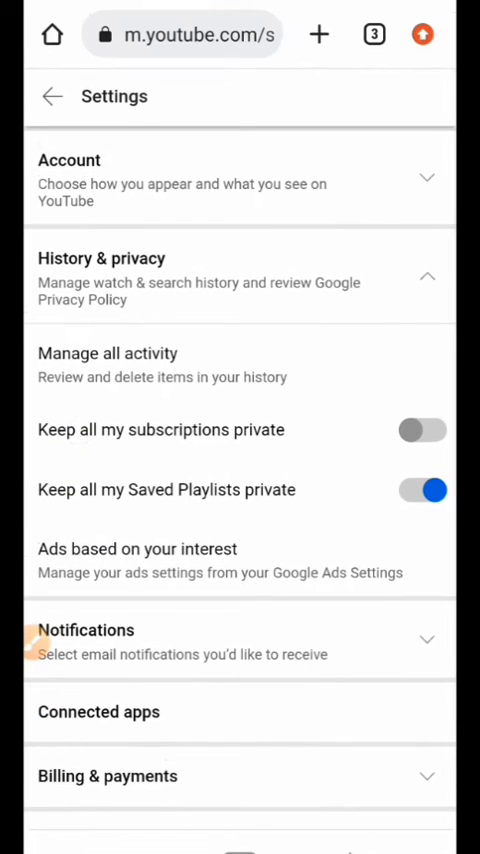
{"action": "left_click", "coordinate": [420, 430]}
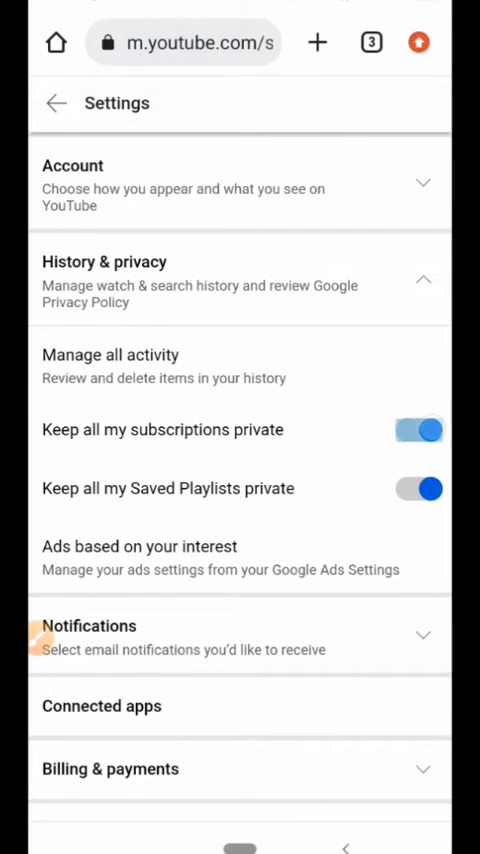
{"action": "left_click", "coordinate": [418, 430]}
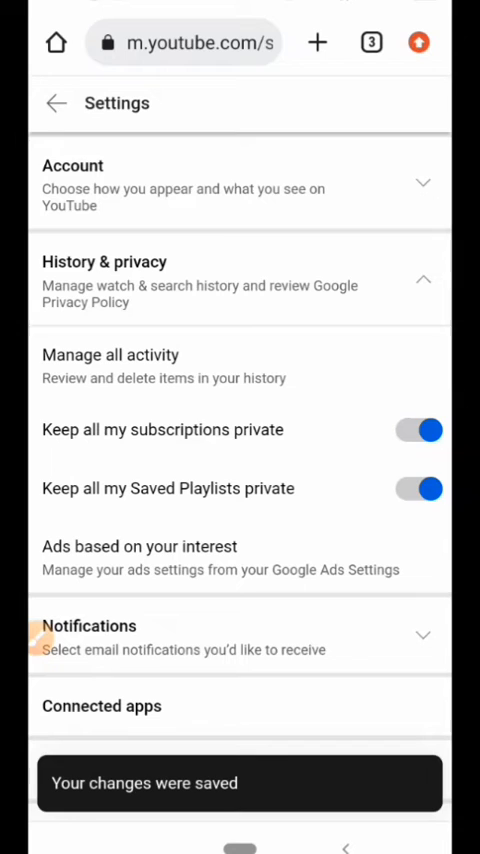